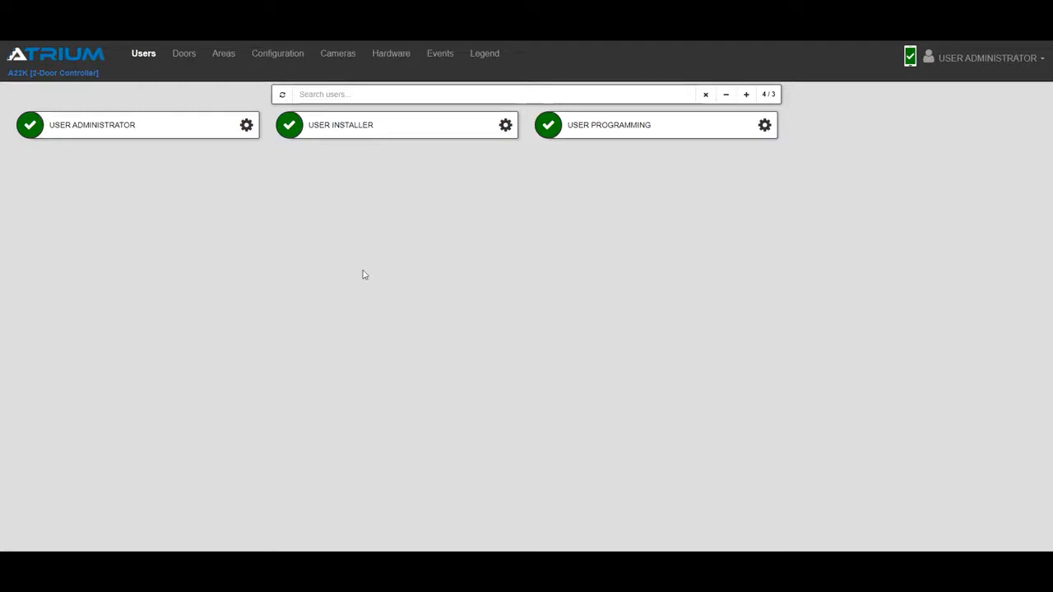
# - Create a new user with first name John and last name Smith and save it
pyautogui.click(747, 94)
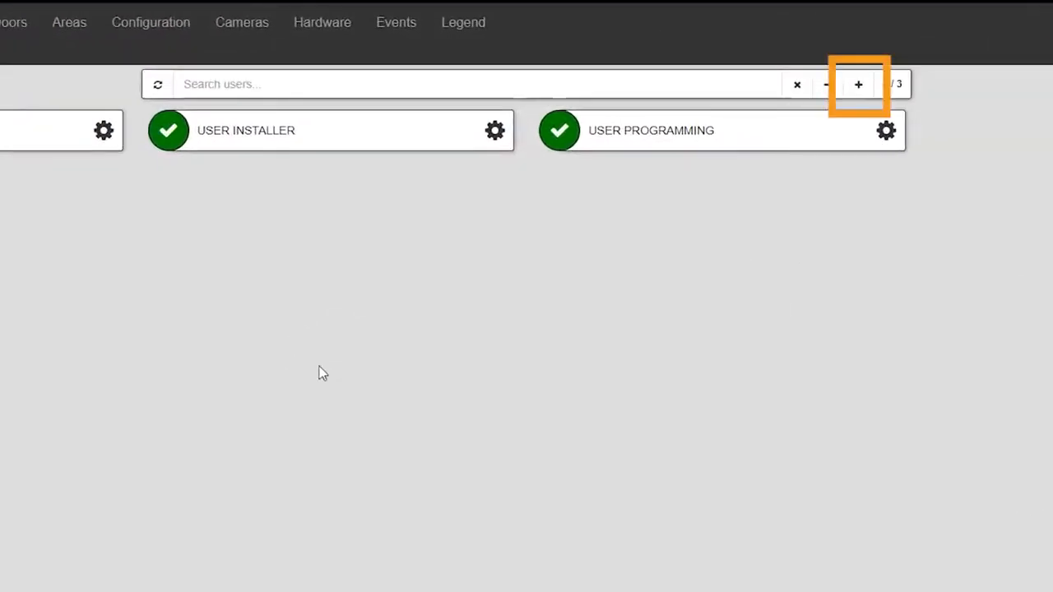
pyautogui.click(859, 84)
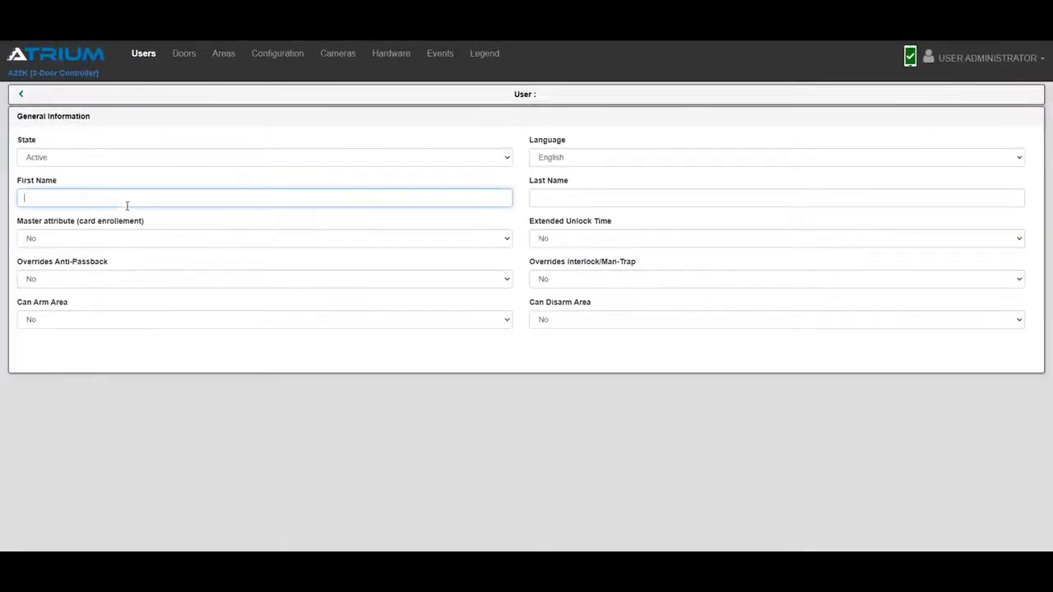
pyautogui.write('John')
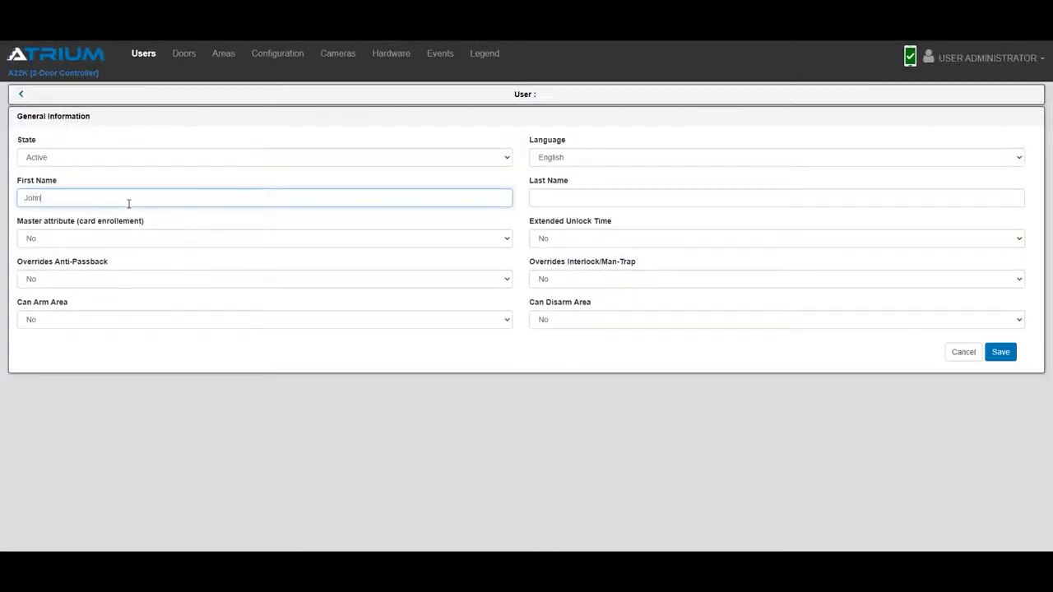
pyautogui.write('Smith')
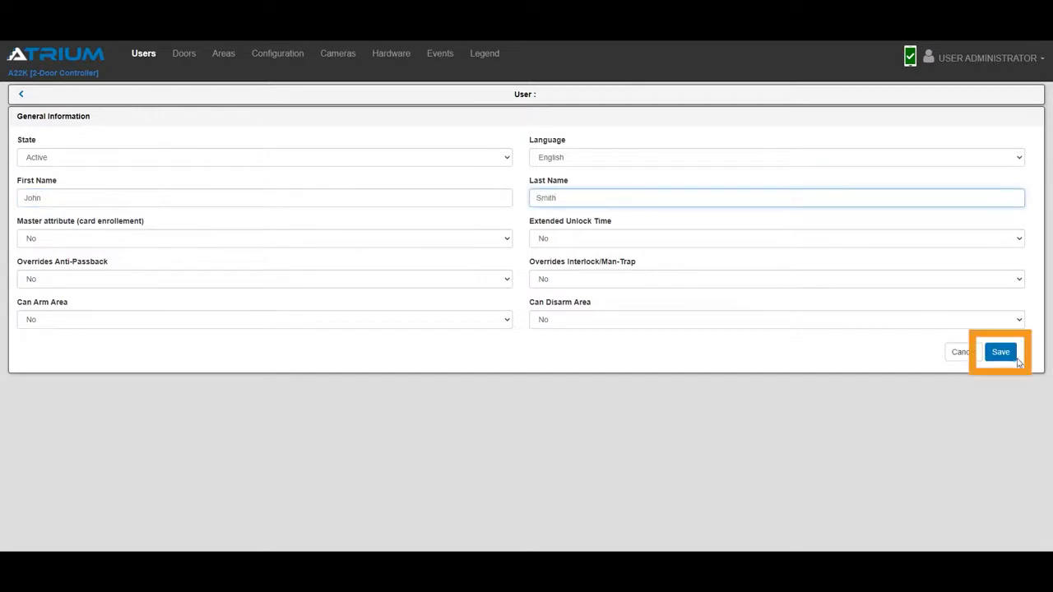
pyautogui.click(1000, 352)
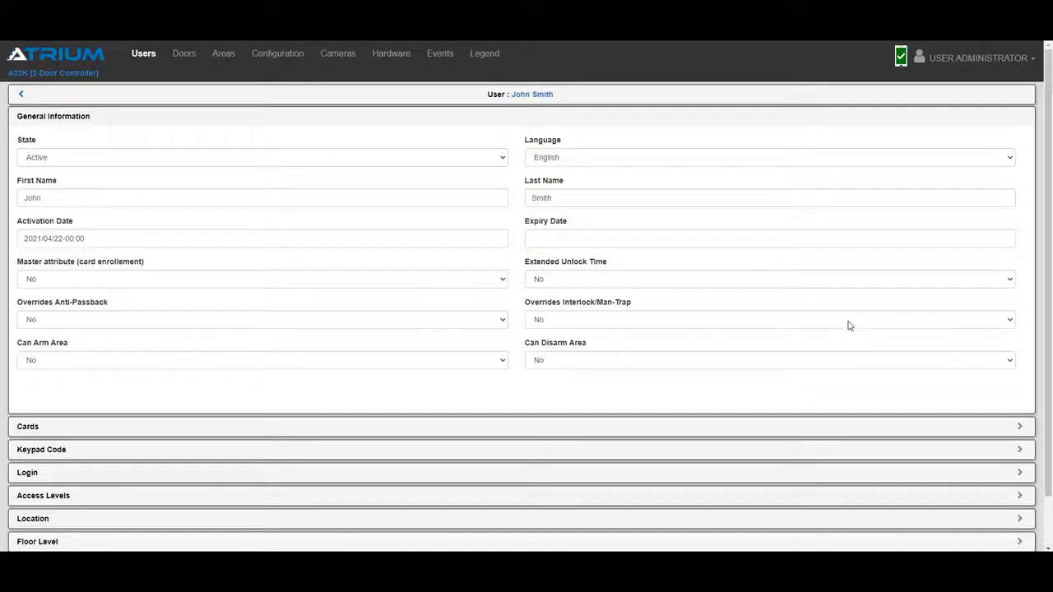
pyautogui.moveTo(388, 375)
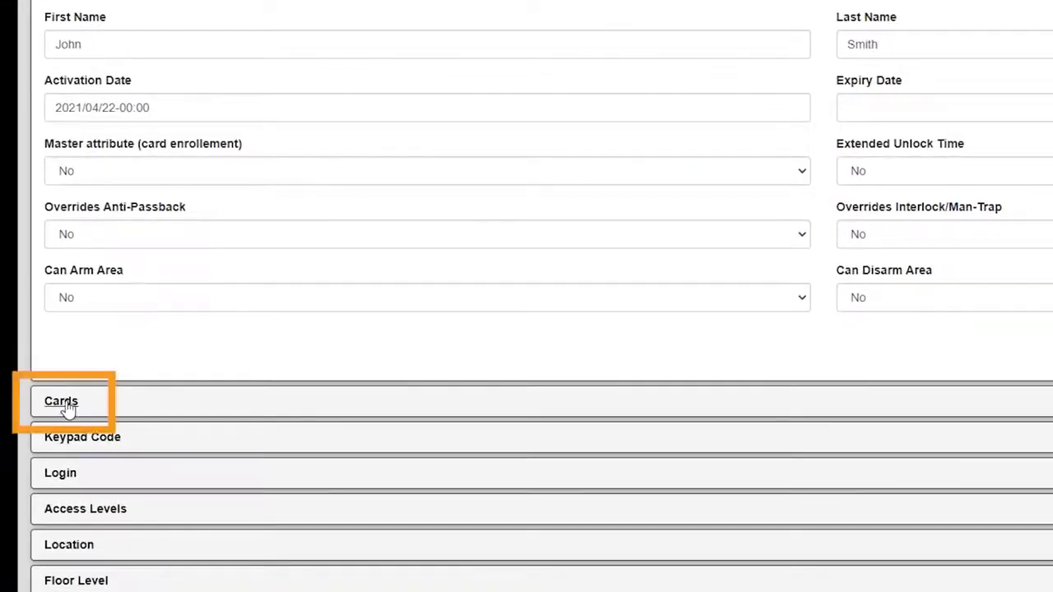
# - Add a card named "John's Mobile PASS" with the KRYPTO Mobile-PASS card format
pyautogui.click(61, 401)
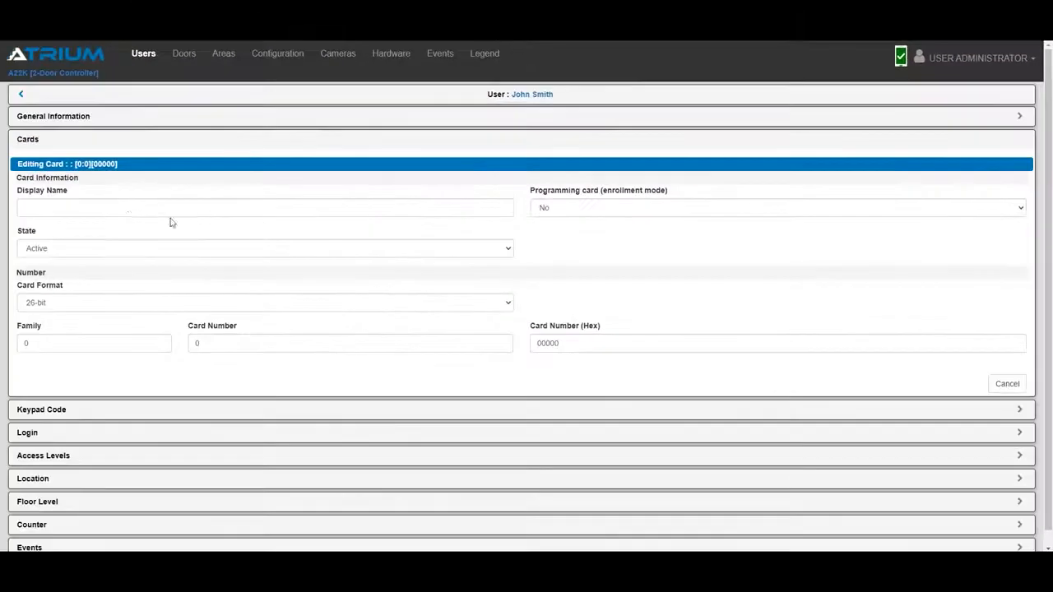
pyautogui.click(264, 207)
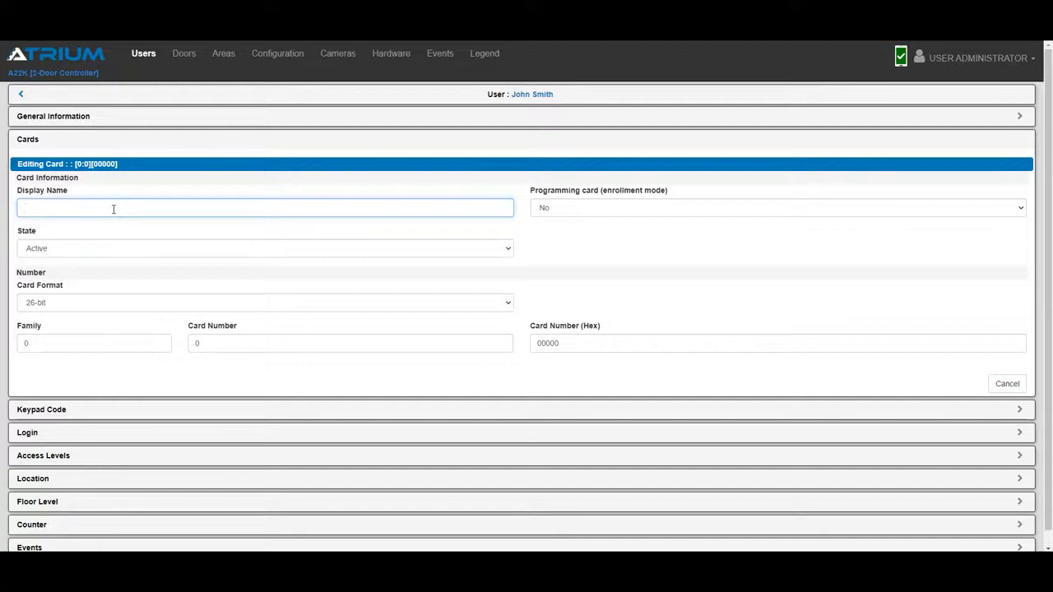
pyautogui.write("John's Mobile PASS")
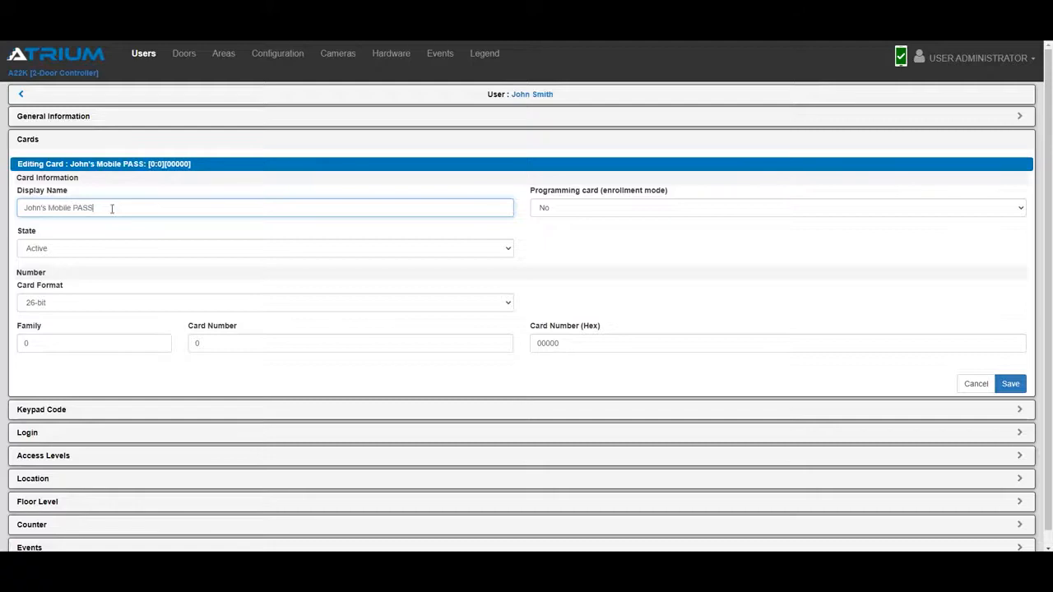
pyautogui.click(263, 302)
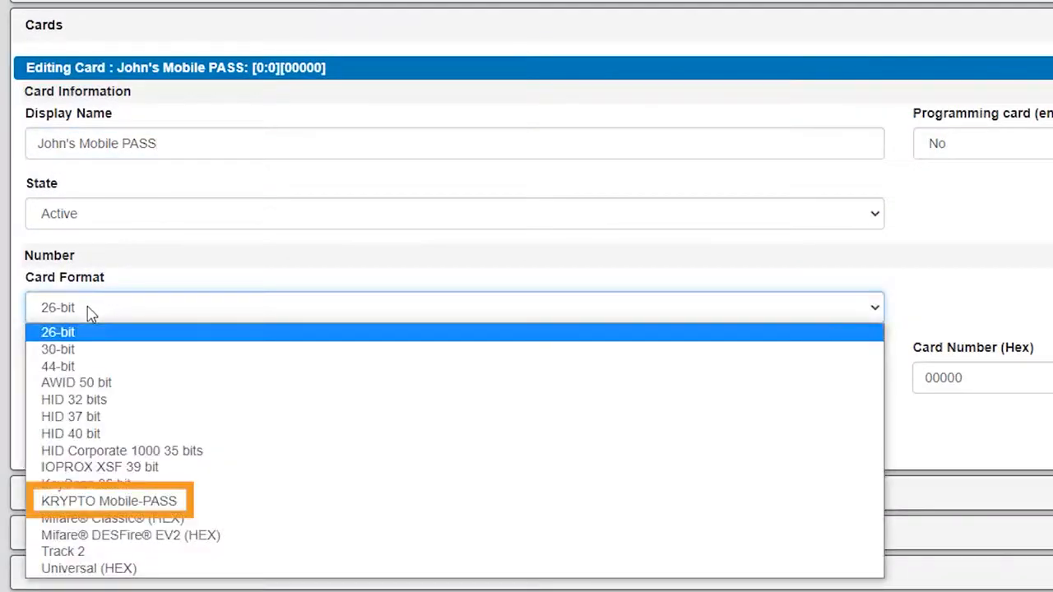
pyautogui.moveTo(97, 492)
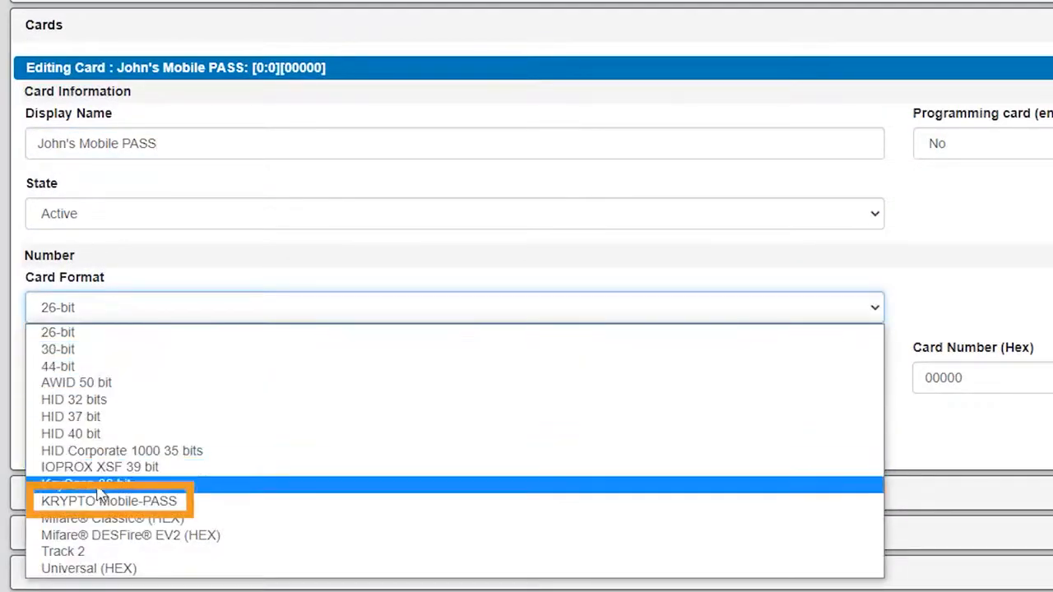
pyautogui.moveTo(107, 500)
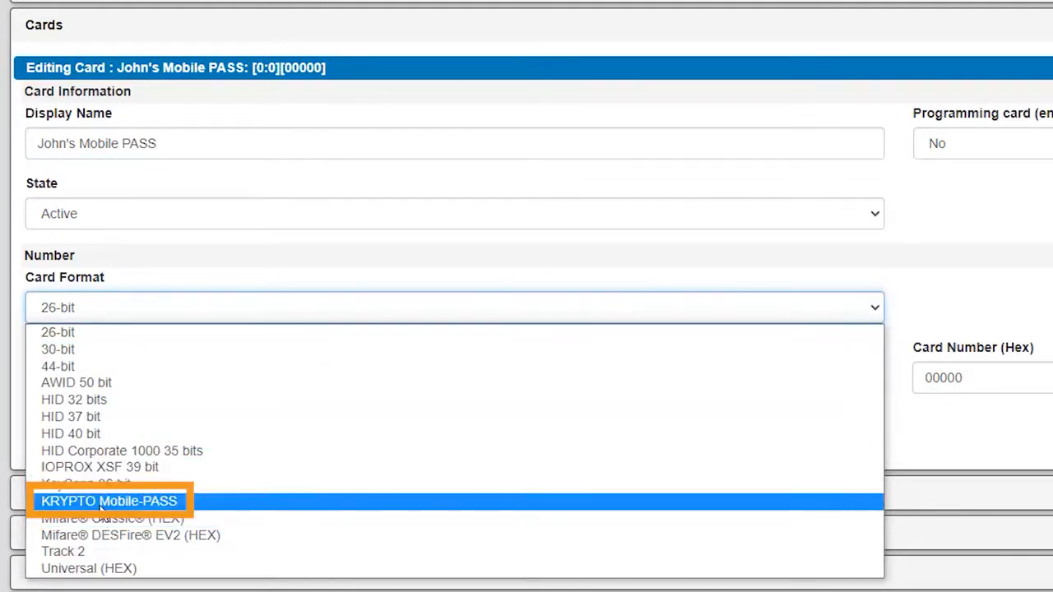
pyautogui.click(108, 500)
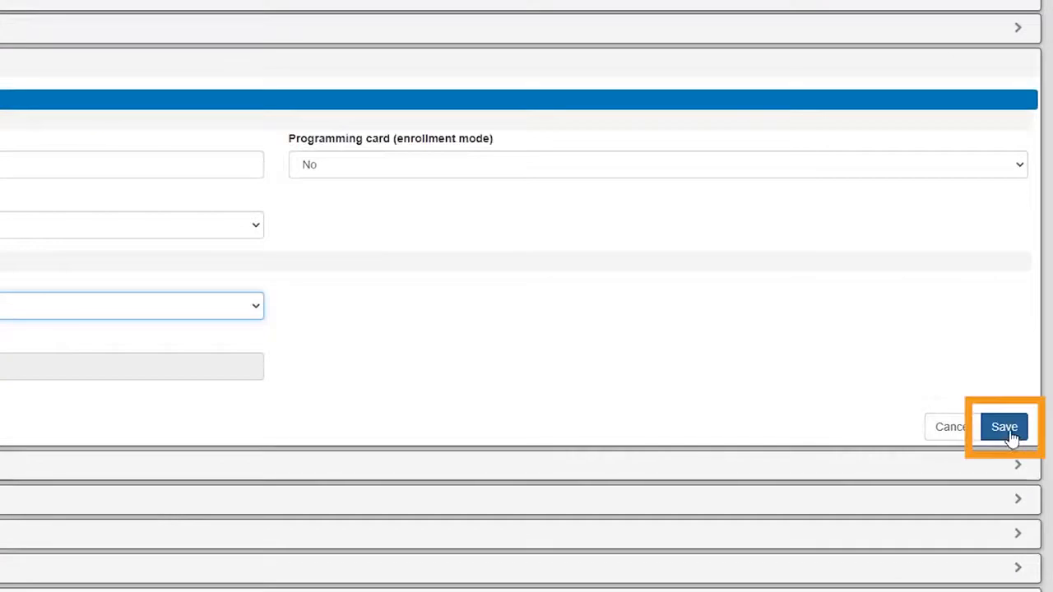
# - Save the card to generate its number and registration code, then send the code out
pyautogui.click(1003, 426)
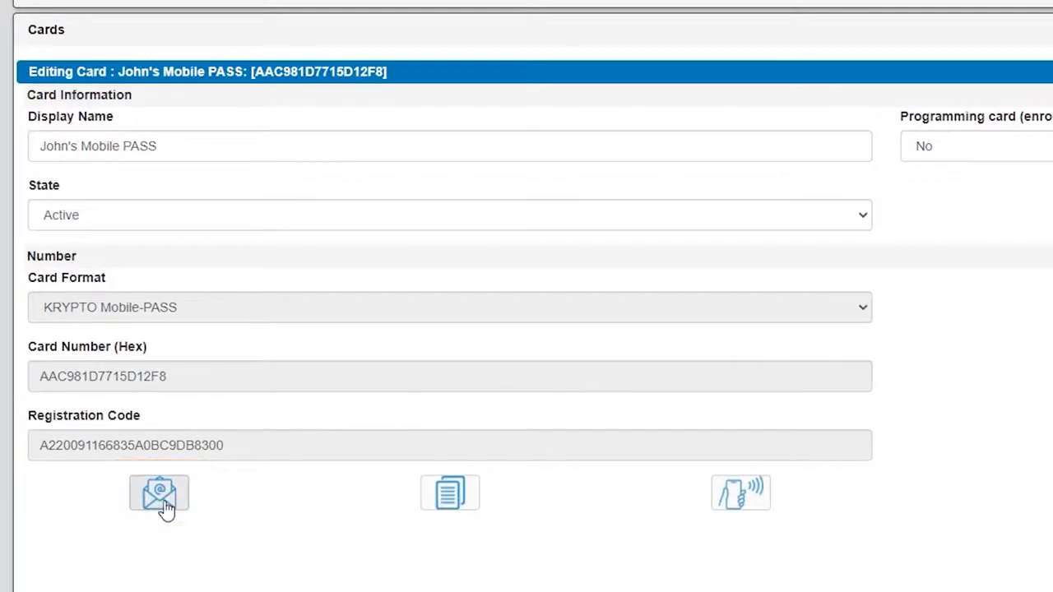
pyautogui.click(158, 494)
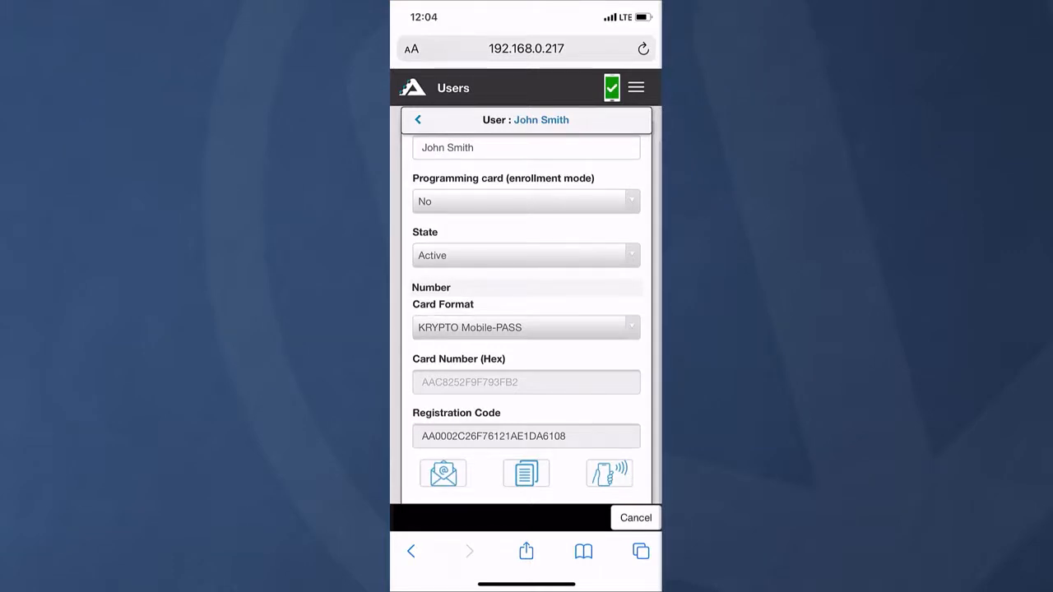
# - Copy the registration code on the phone and start a new text message with it
pyautogui.click(526, 472)
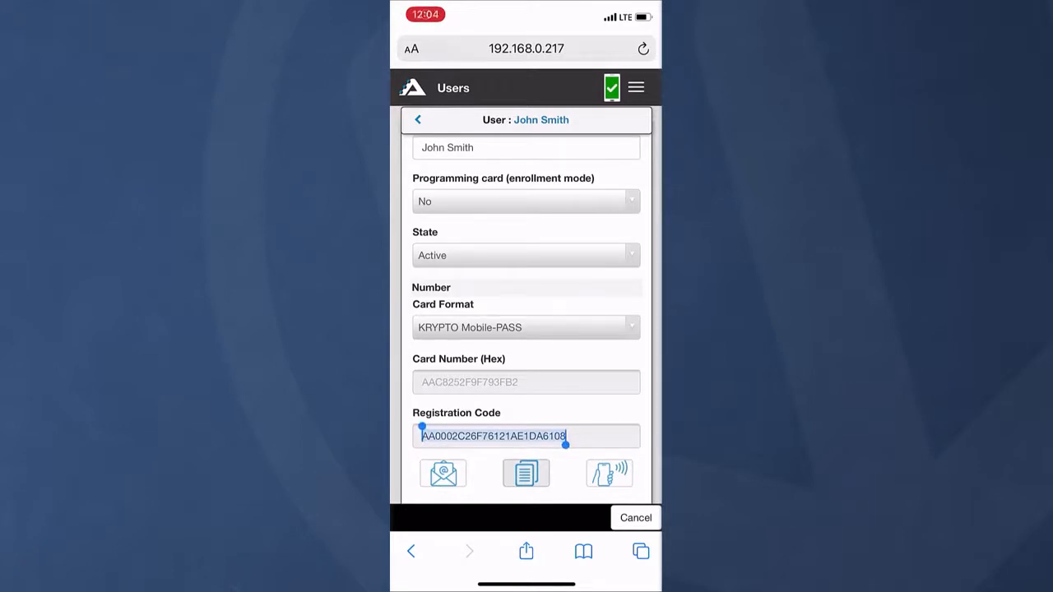
pyautogui.click(443, 473)
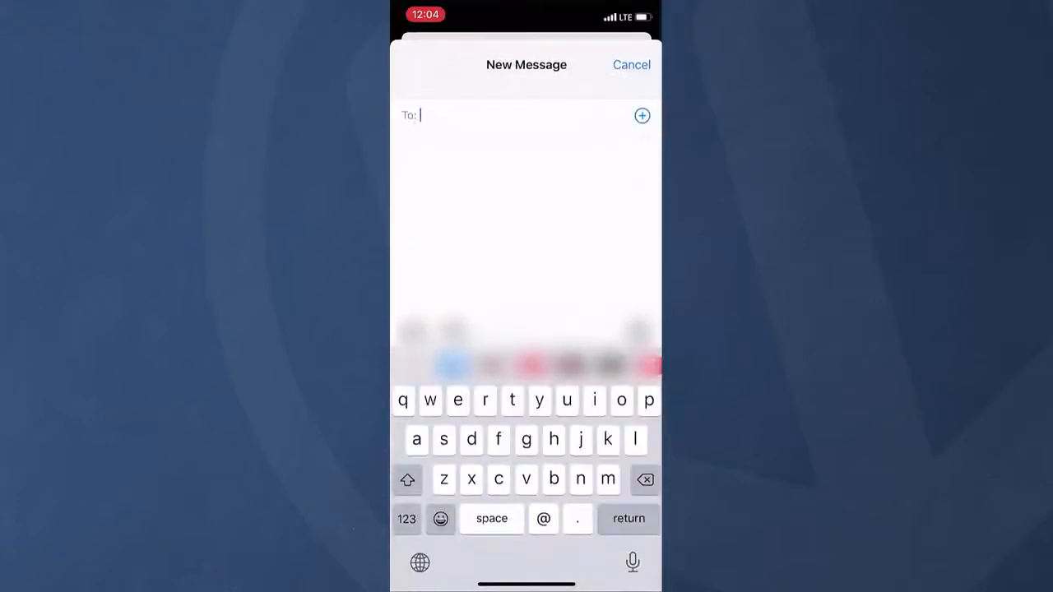
# - Text John Smith the pasted registration code
pyautogui.write('joh')
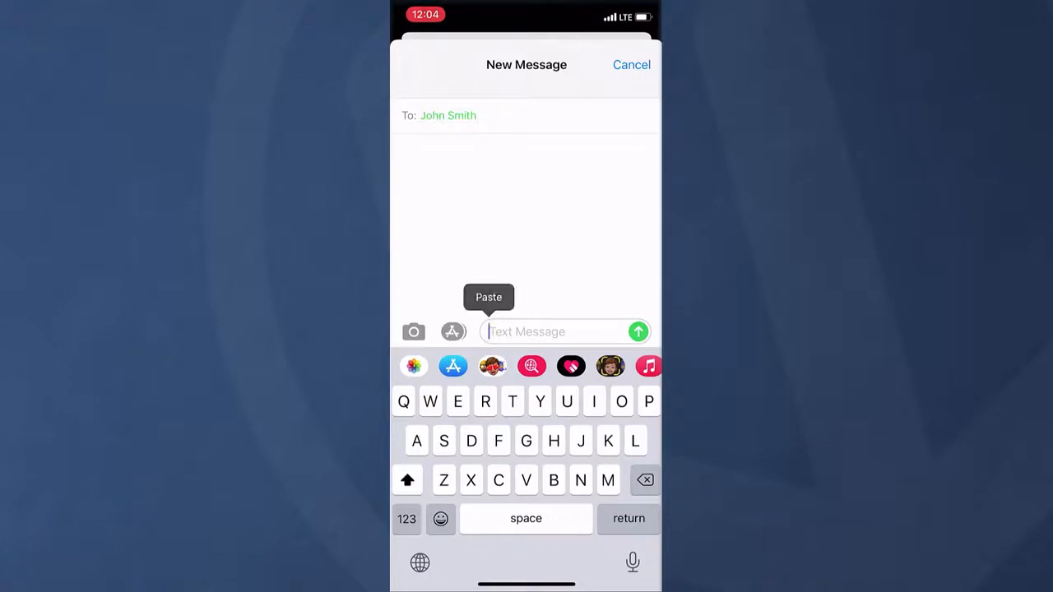
pyautogui.click(487, 296)
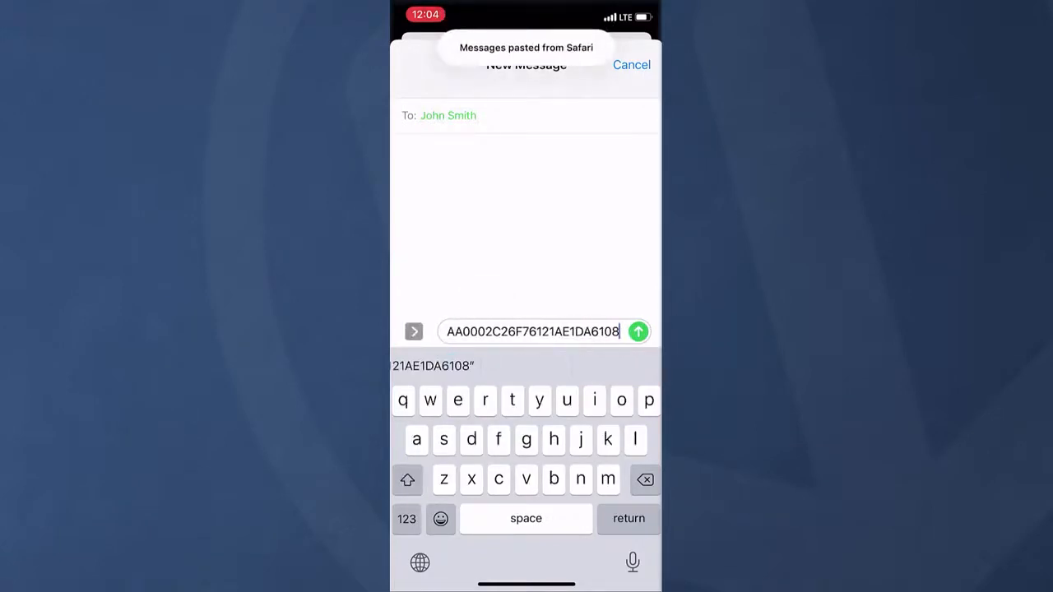
pyautogui.click(638, 332)
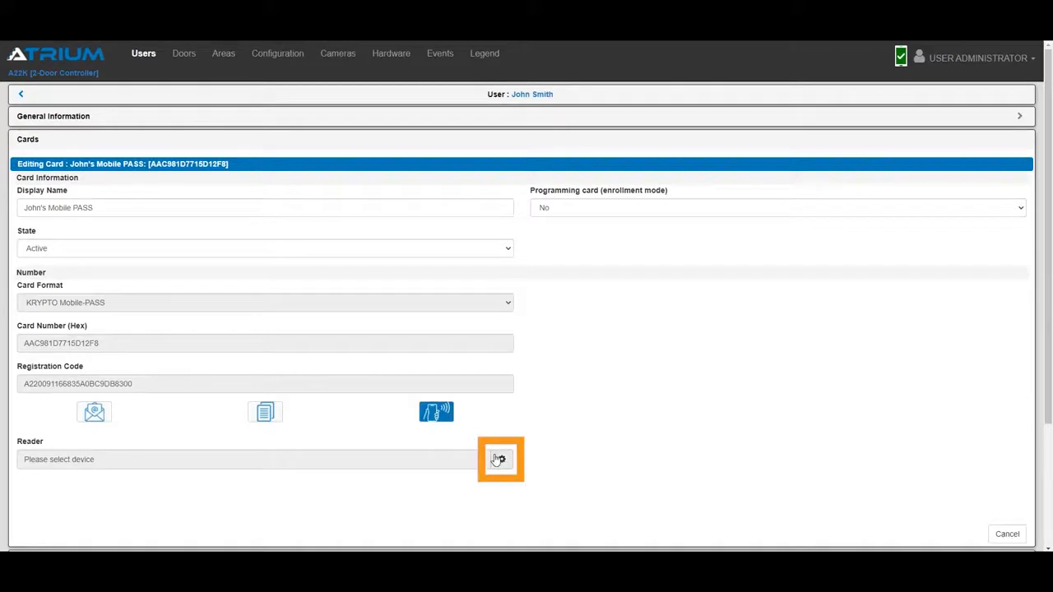
# - Choose the B3000001 - K1BT RS485 reader for NFC programming and begin scanning
pyautogui.click(500, 459)
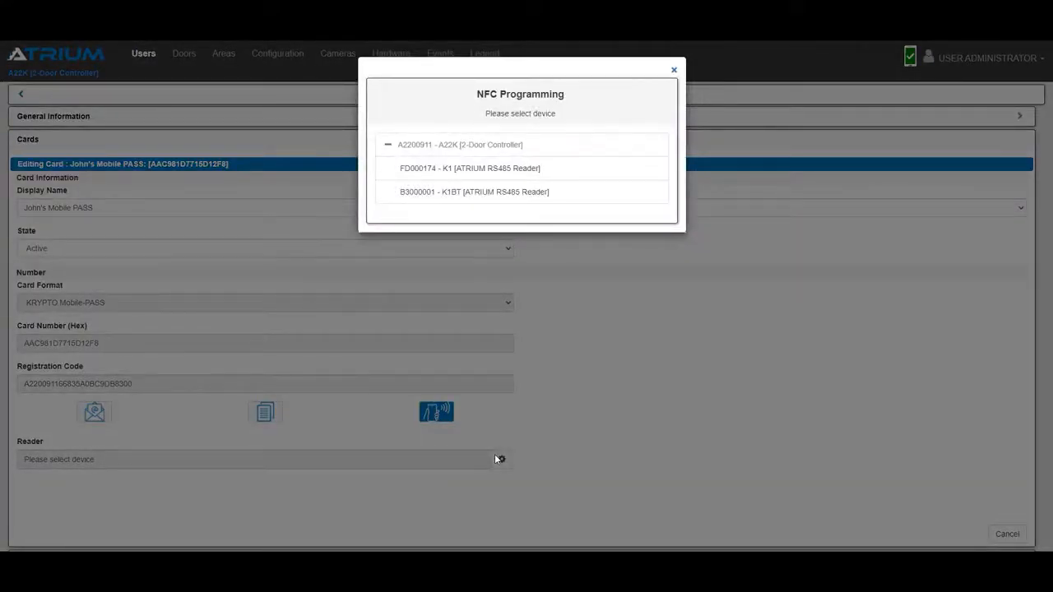
pyautogui.click(474, 191)
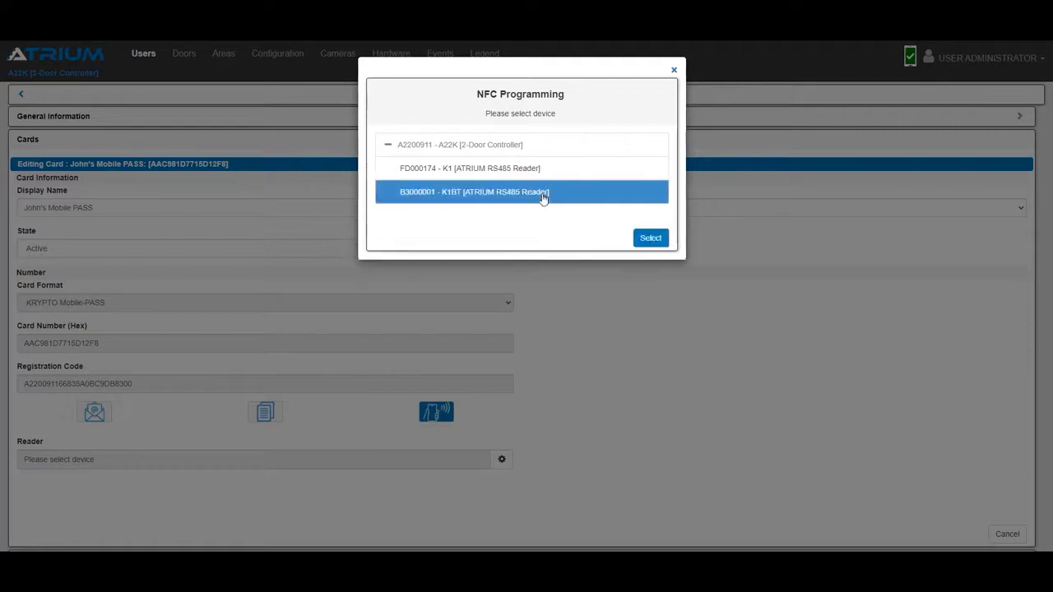
pyautogui.click(650, 237)
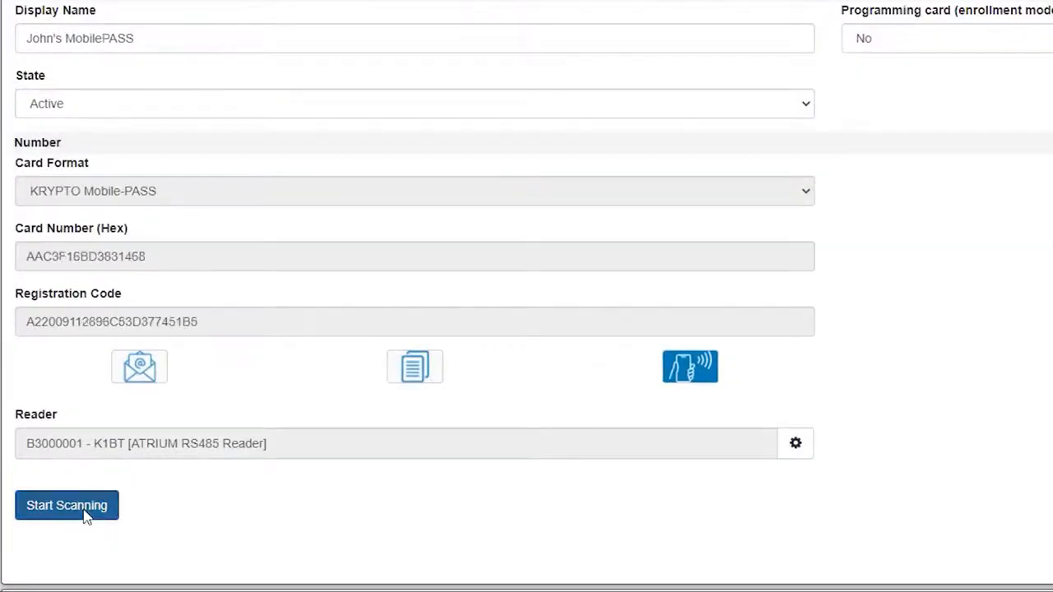
pyautogui.click(66, 505)
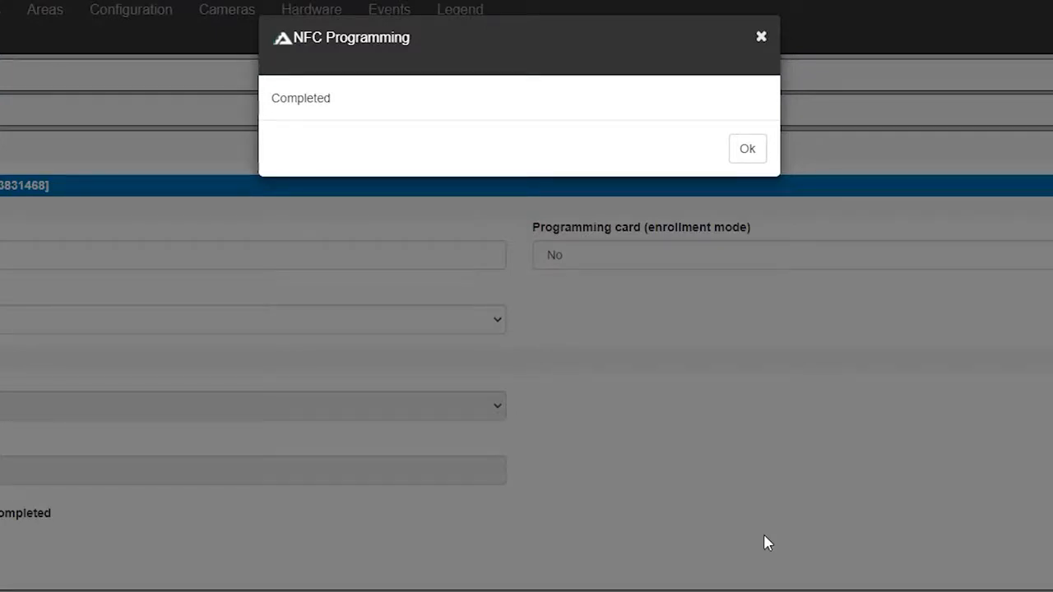
pyautogui.moveTo(790, 545)
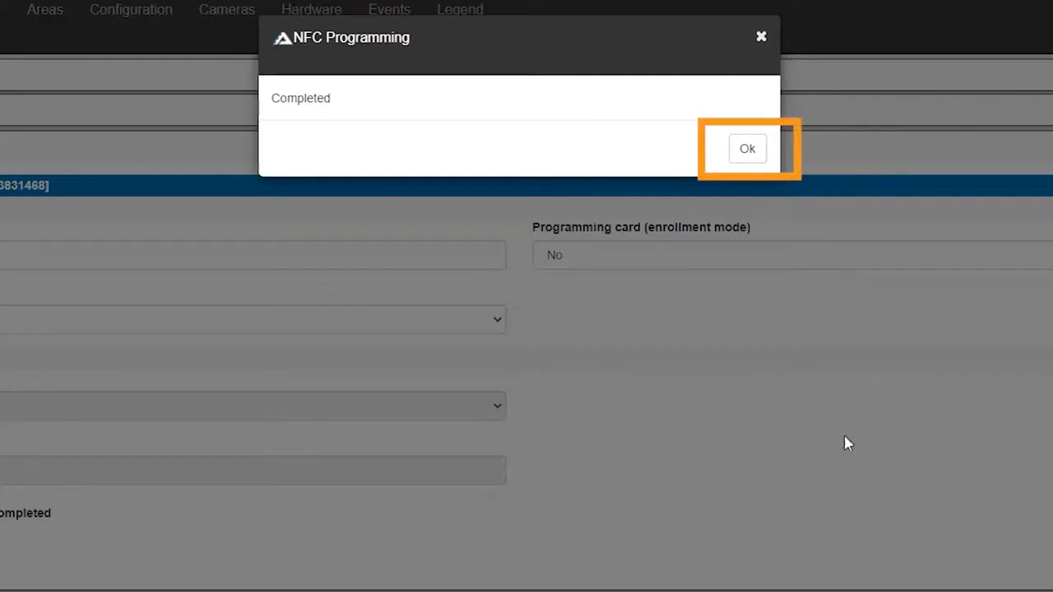
# - Acknowledge the completed NFC programming notice
pyautogui.click(747, 148)
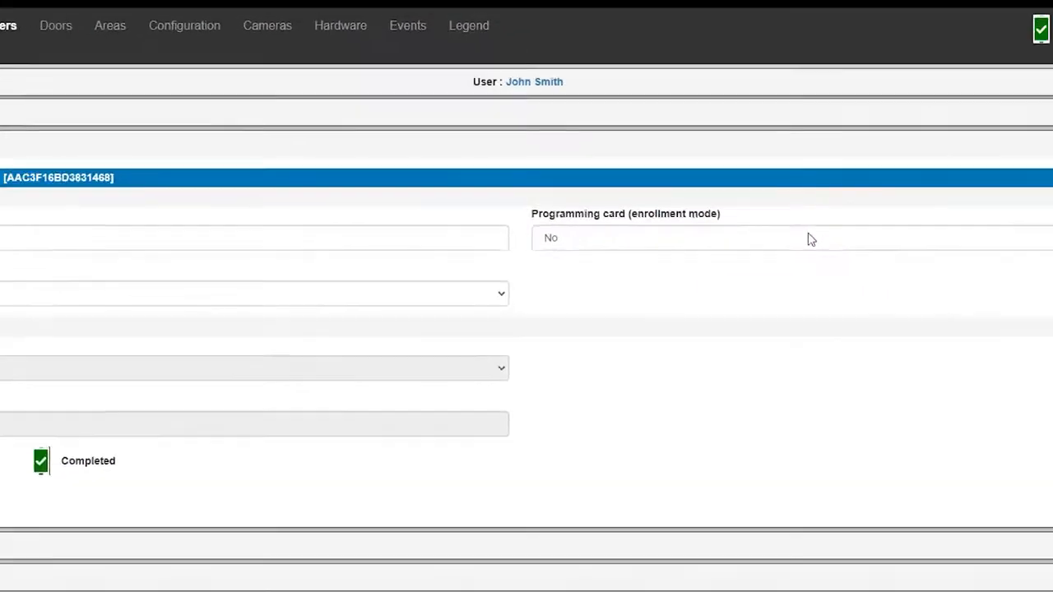